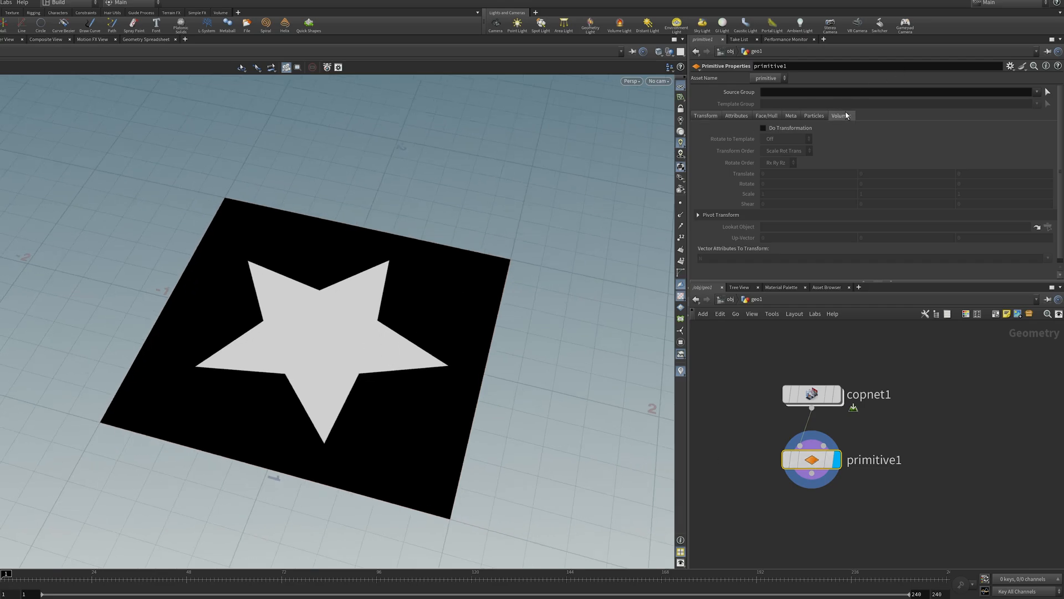
Set the star volume's Display Mode to Height Field on primitive1's Volumes tab.
click(841, 115)
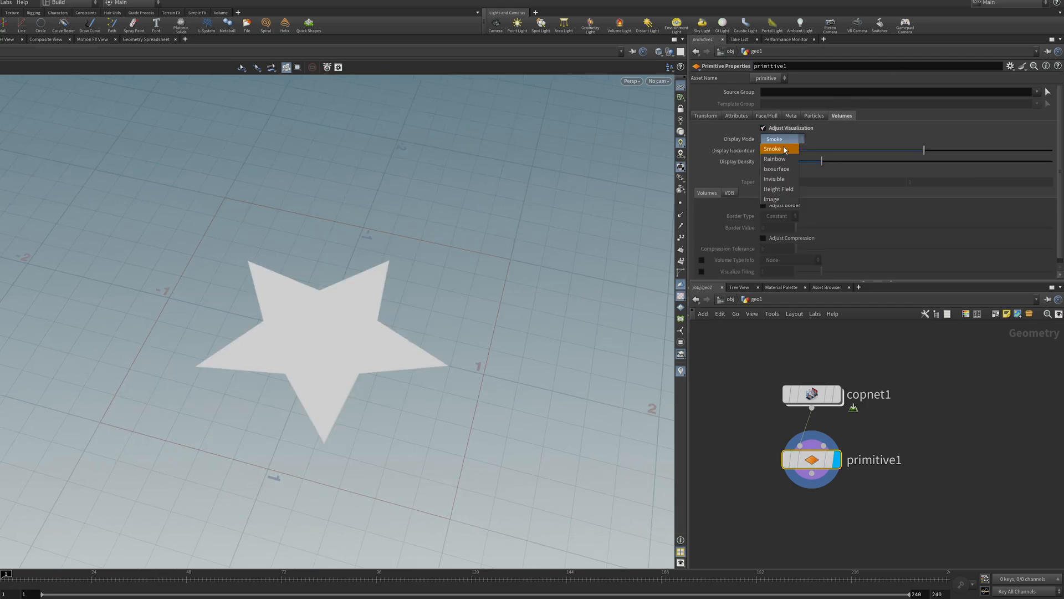
click(778, 189)
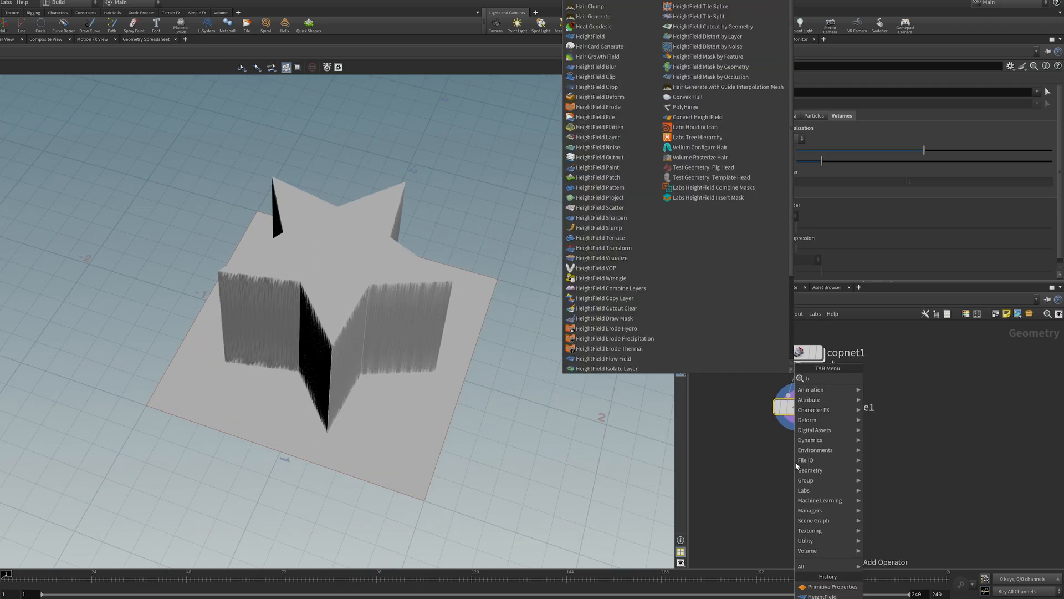
Add a HeightField Noise node with a Name SOP above it naming the volume 'height'.
text(eight no)
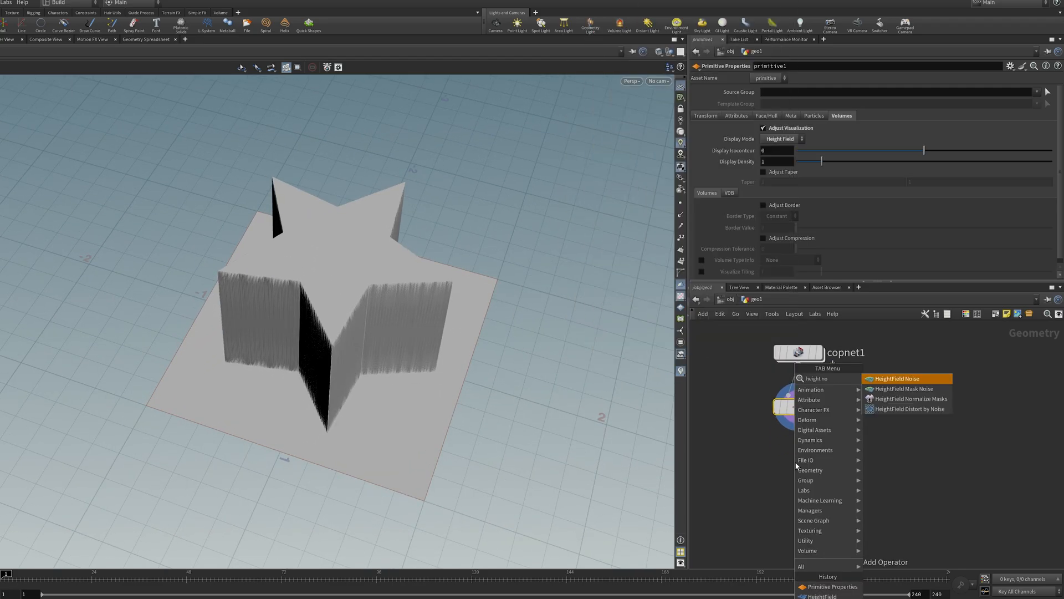
click(898, 379)
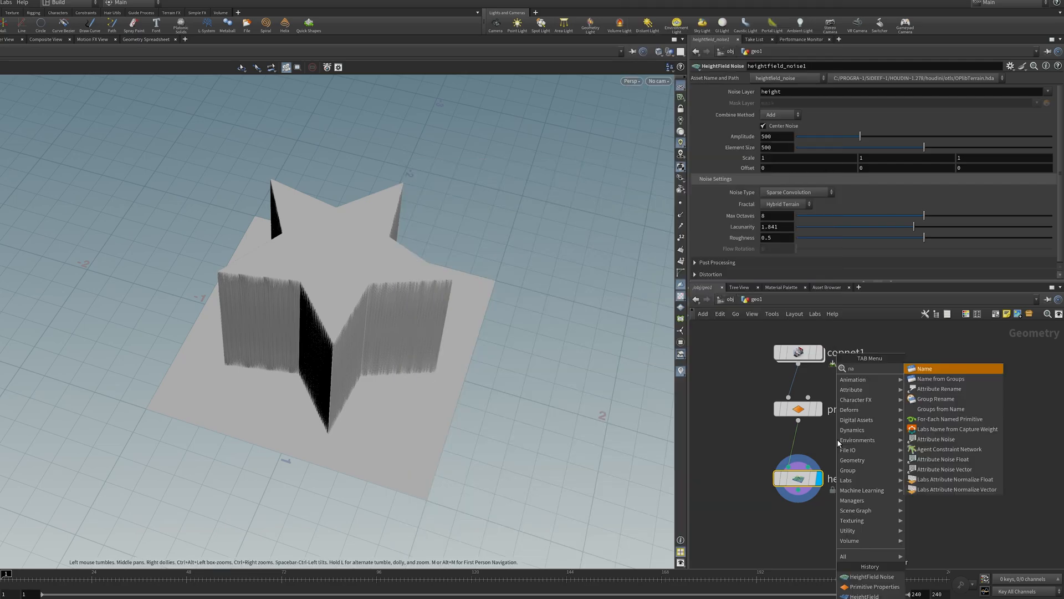
click(925, 368)
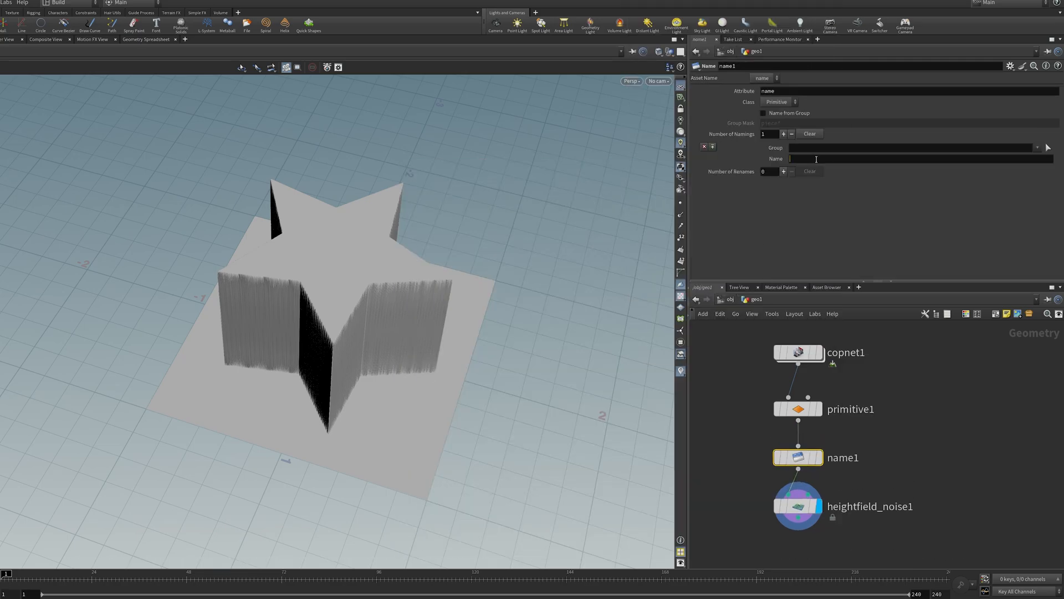
text(height)
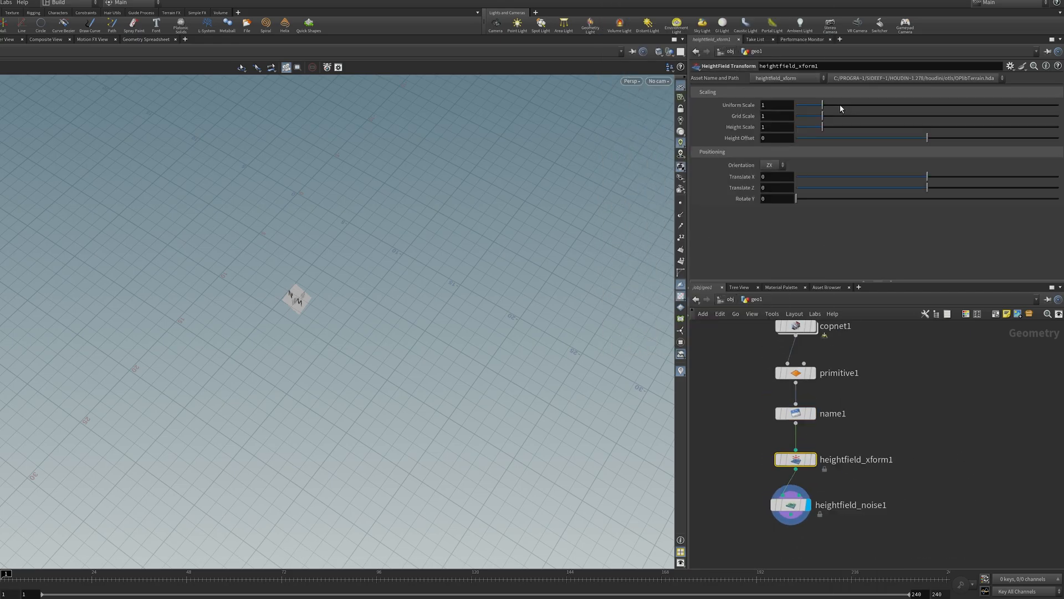
Set the HeightField Transform Uniform Scale to 1000 and inspect the noisy star terrain.
text(100)
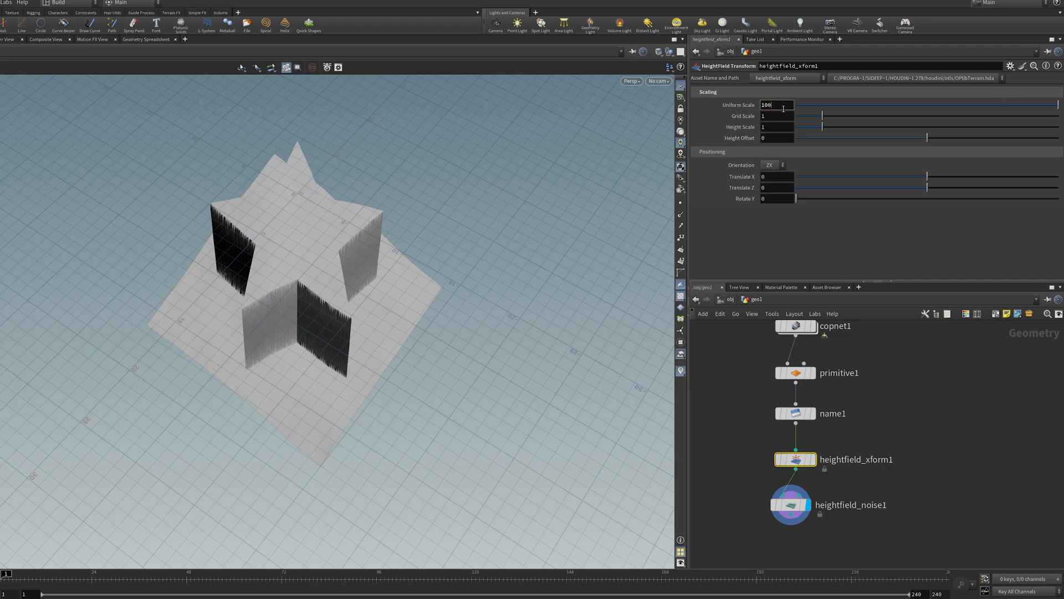
text(1000)
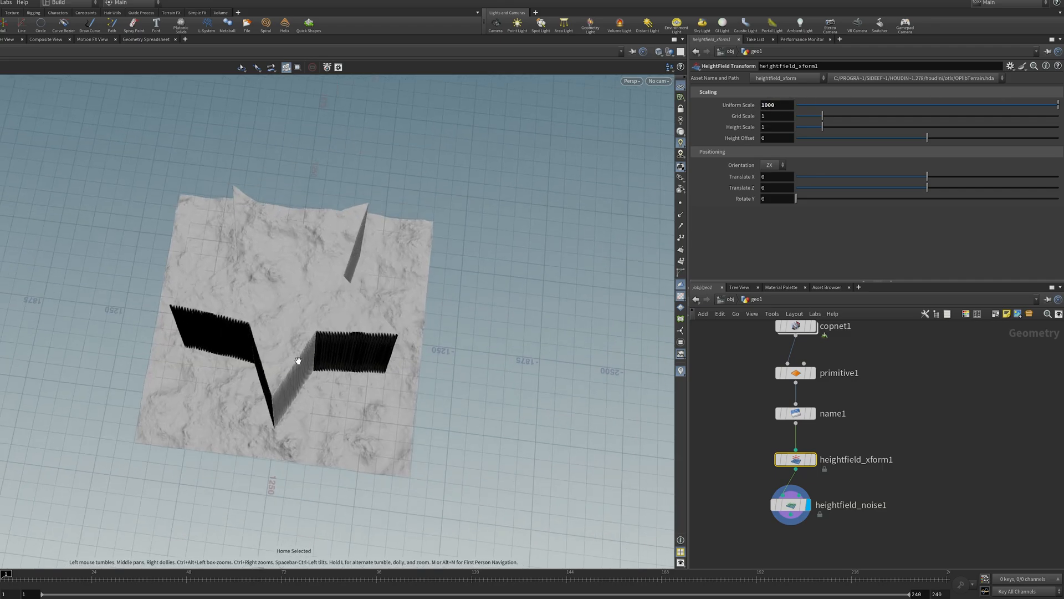
drag(298, 359, 338, 315)
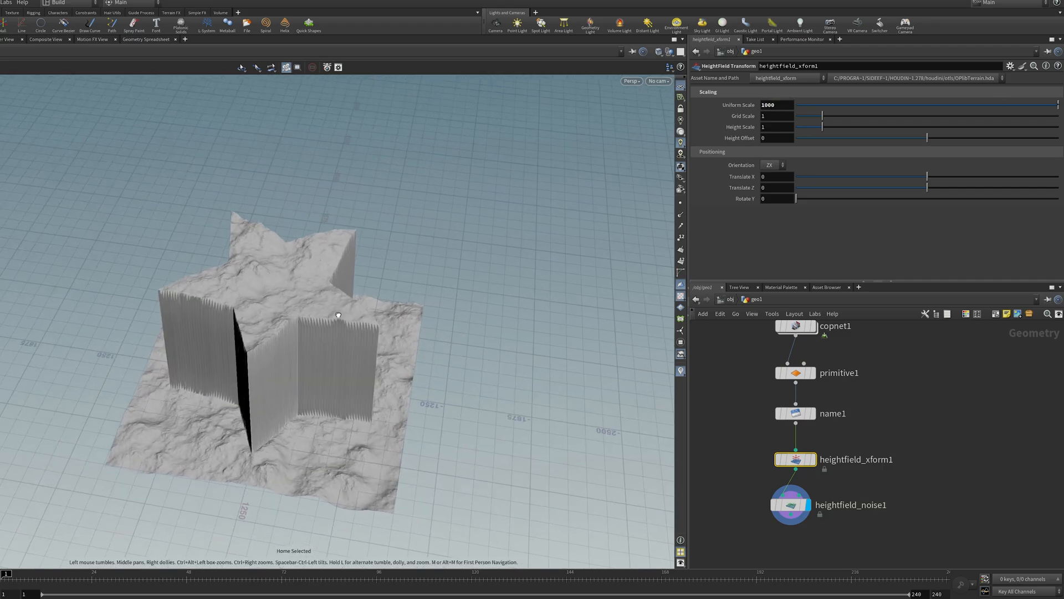
drag(338, 315, 351, 321)
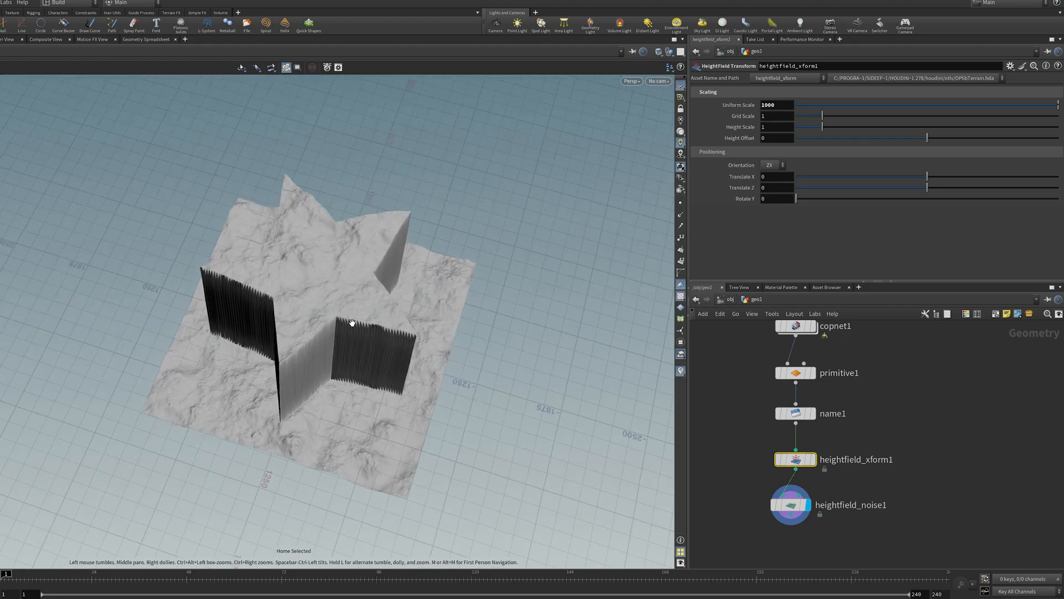
key(Tab)
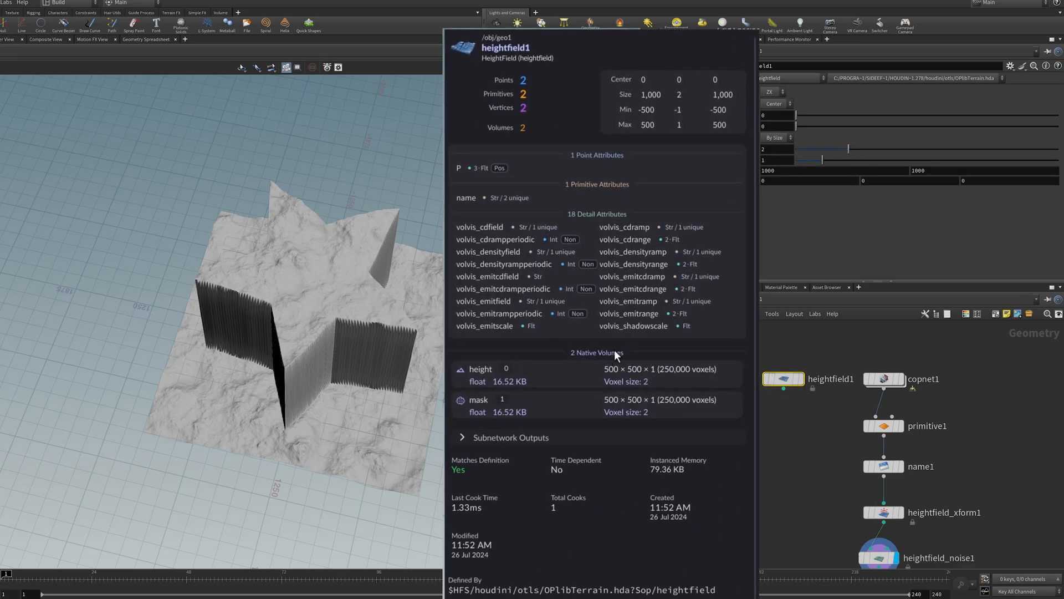
mouse_move(491, 377)
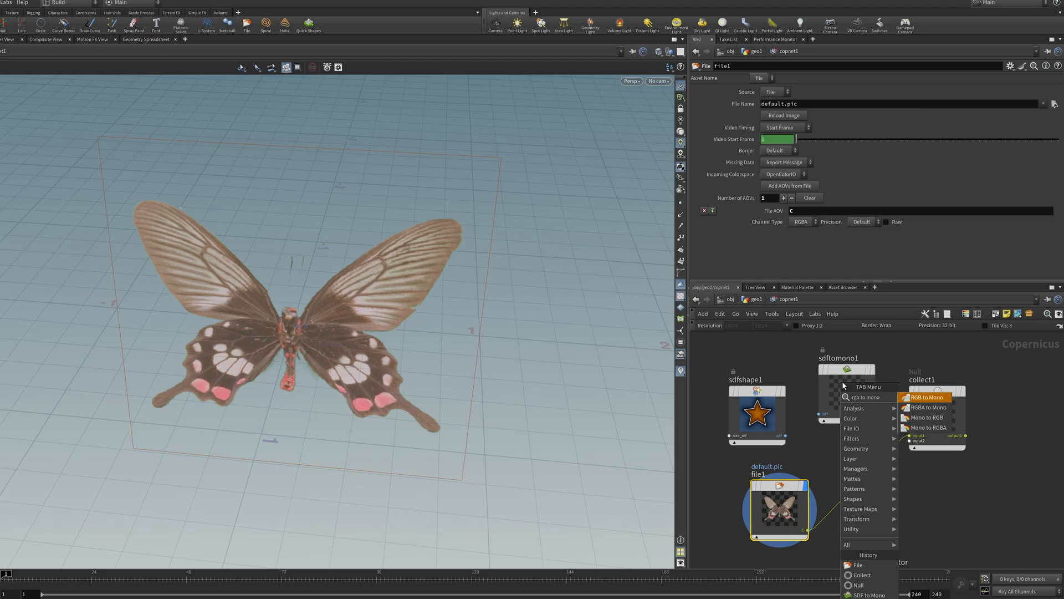
Convert the butterfly from RGBA to mono and wire it into the collect1 output.
click(925, 397)
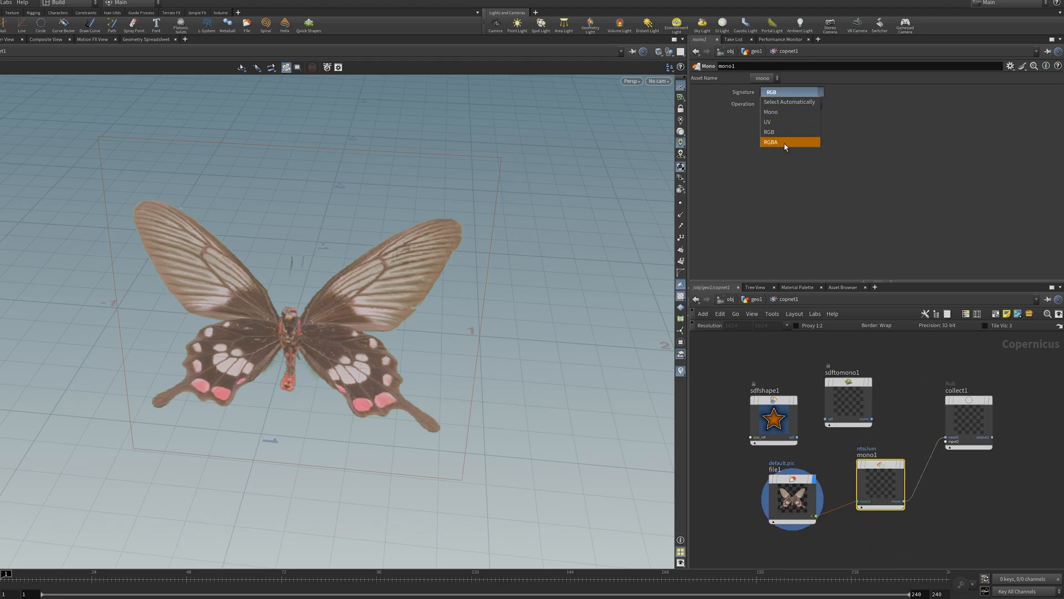
click(770, 142)
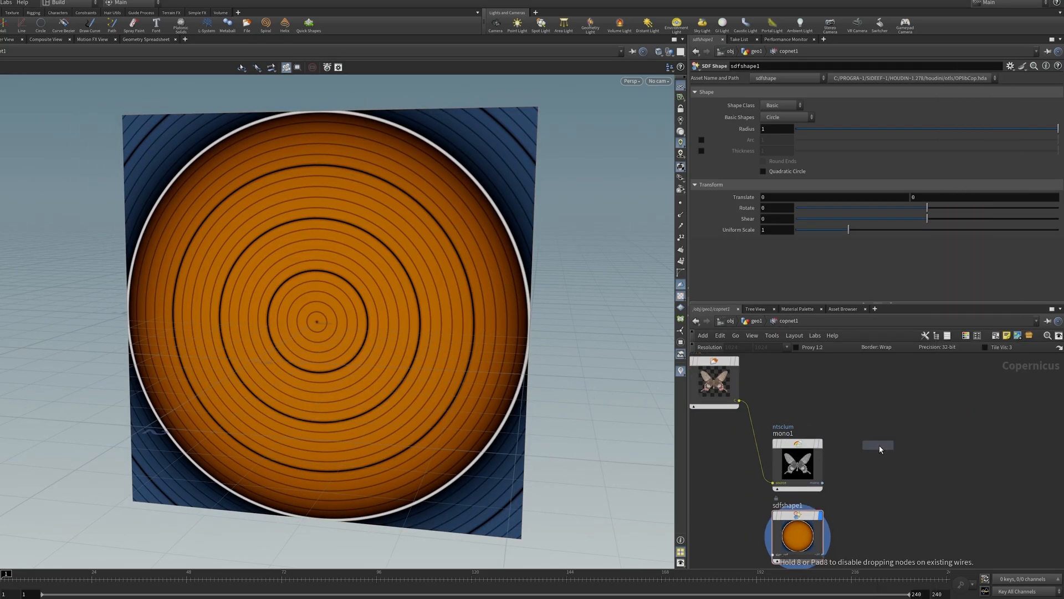
click(878, 445)
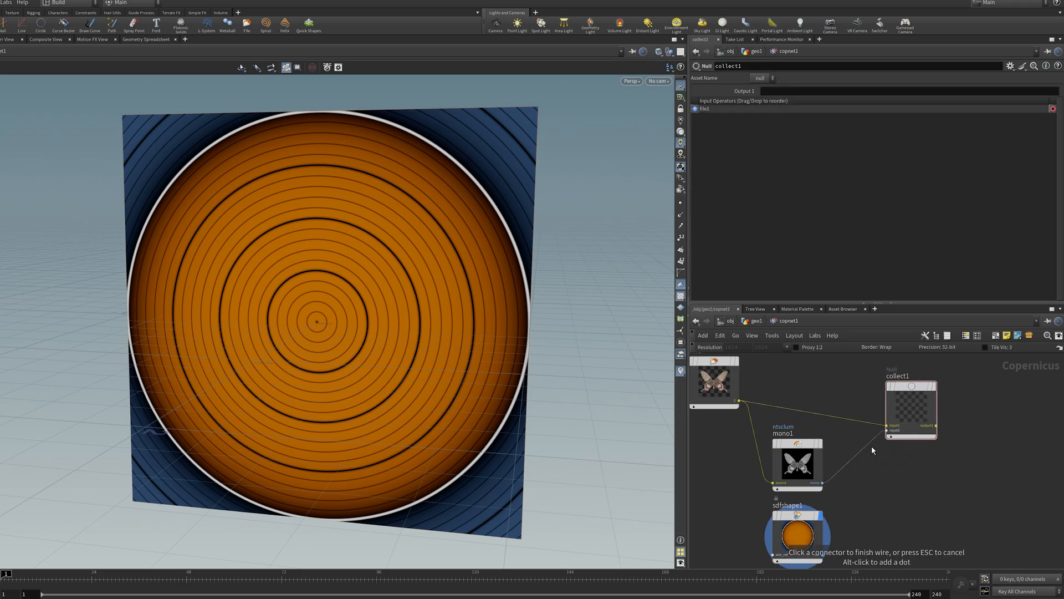
click(887, 435)
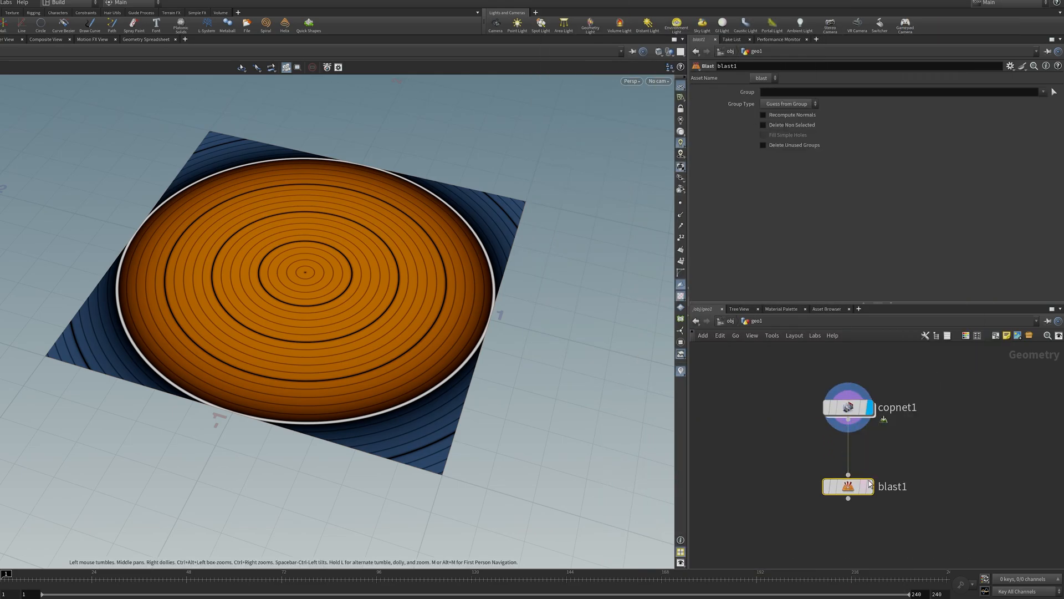
Set the blast Group to 1 with Group Type Primitives and Delete Non Selected enabled.
click(788, 104)
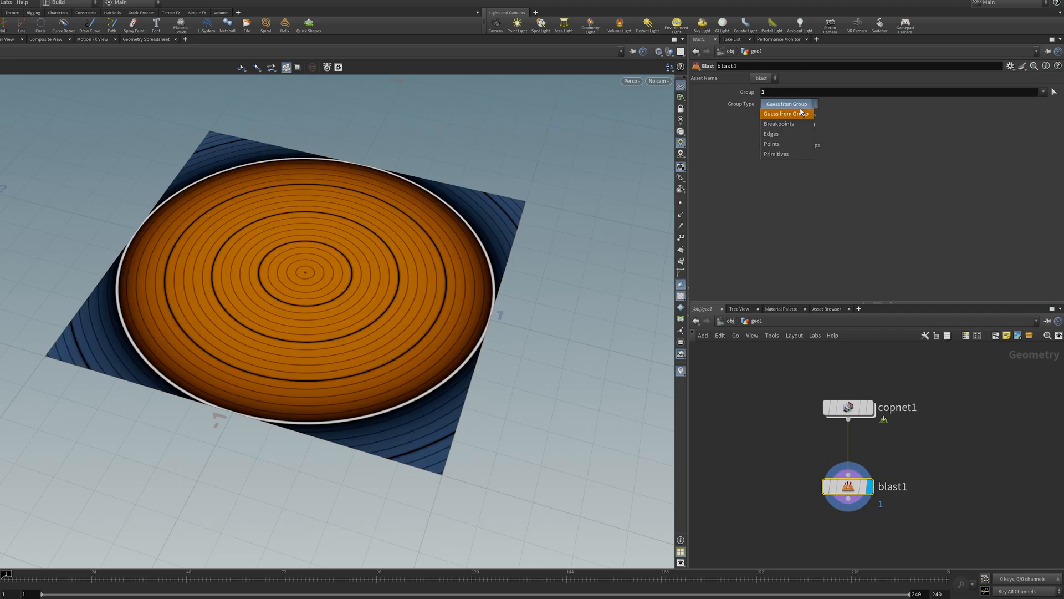
click(776, 153)
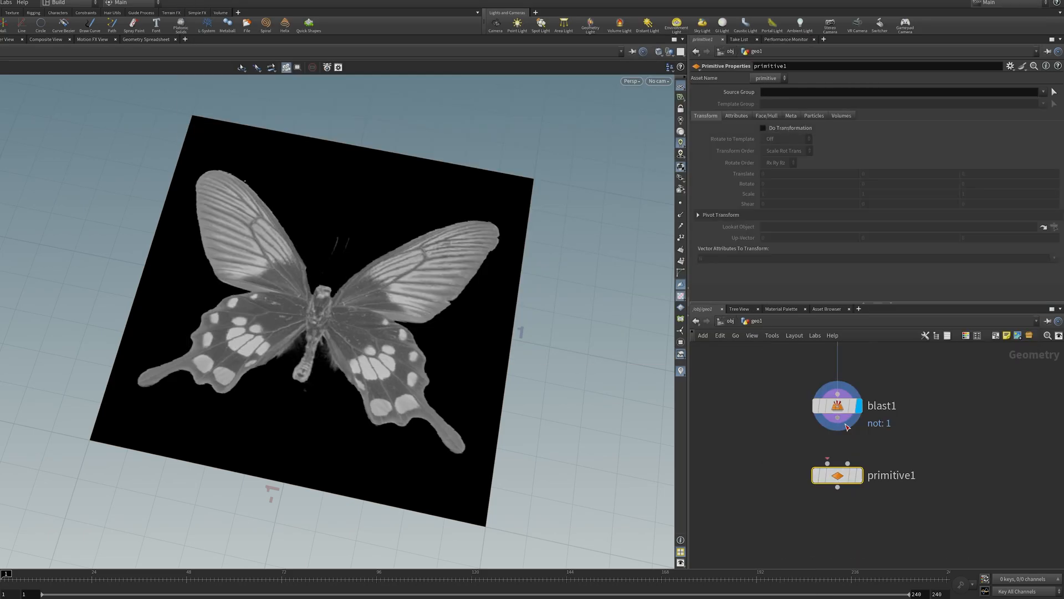
click(841, 115)
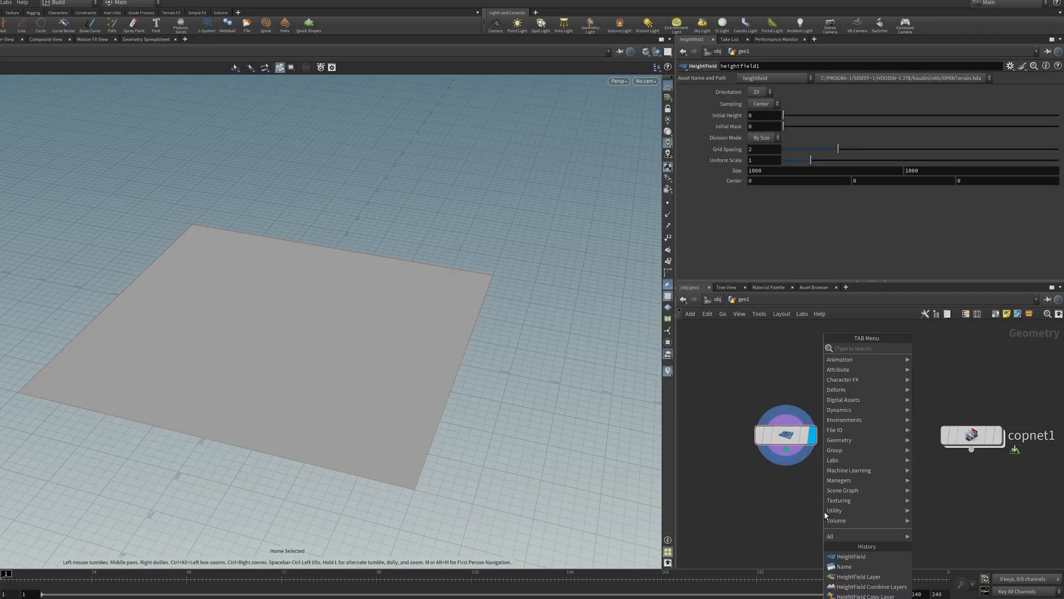
Add a HeightField Layer node and feed the COP network output into it.
text(height lay)
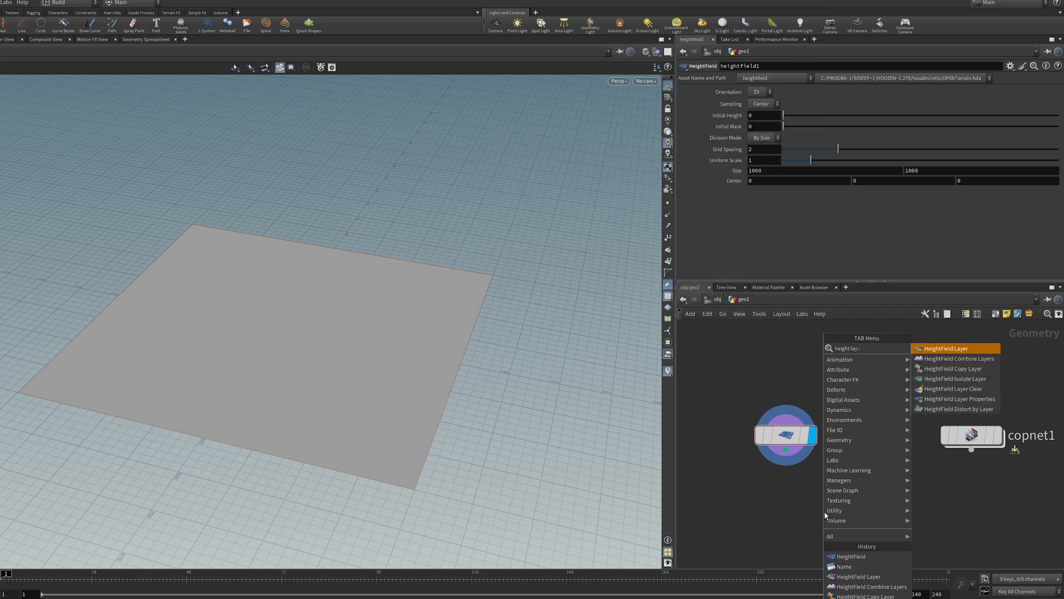
click(946, 348)
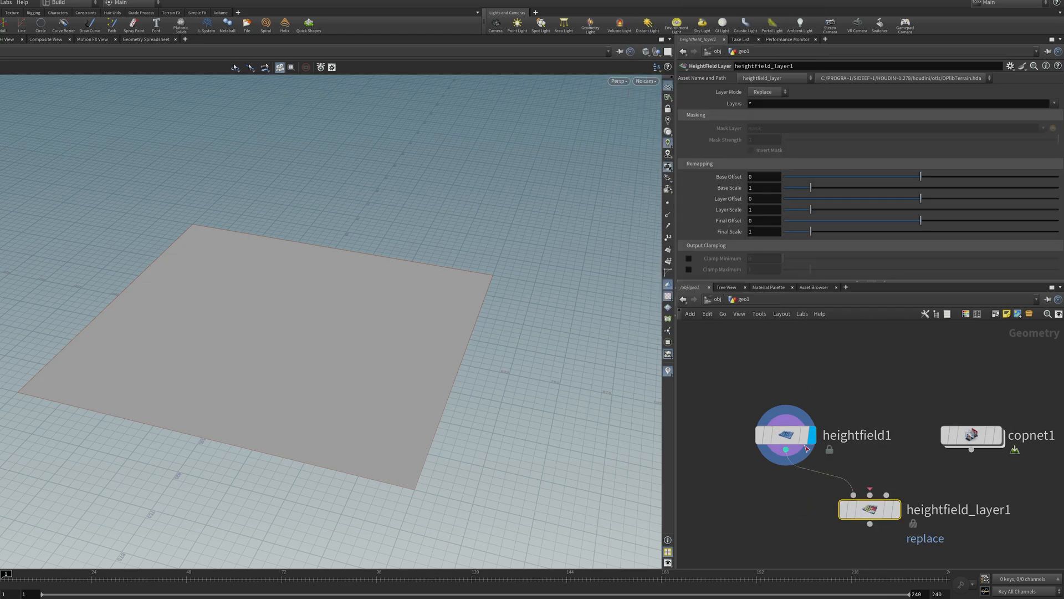
click(785, 435)
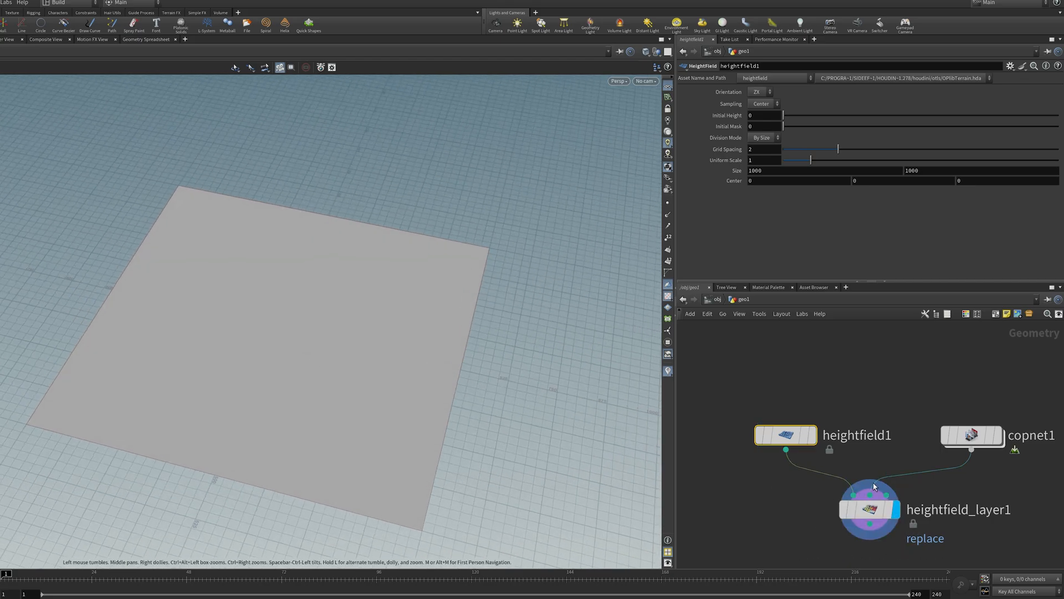
Insert a Name node after copnet1 naming the volume 'height' and set the layer value to 0.1.
text(na)
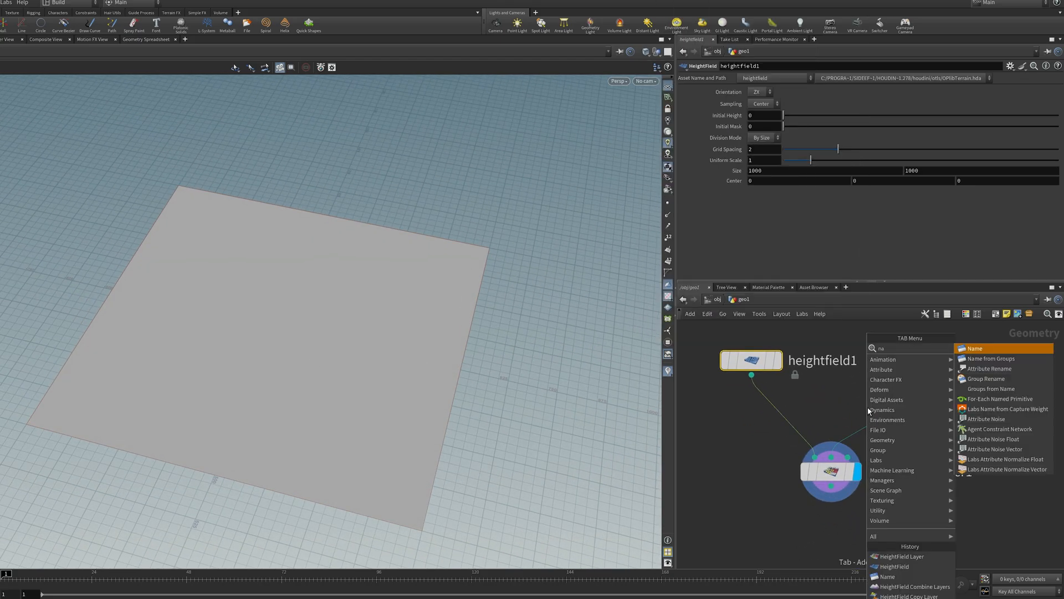
click(975, 348)
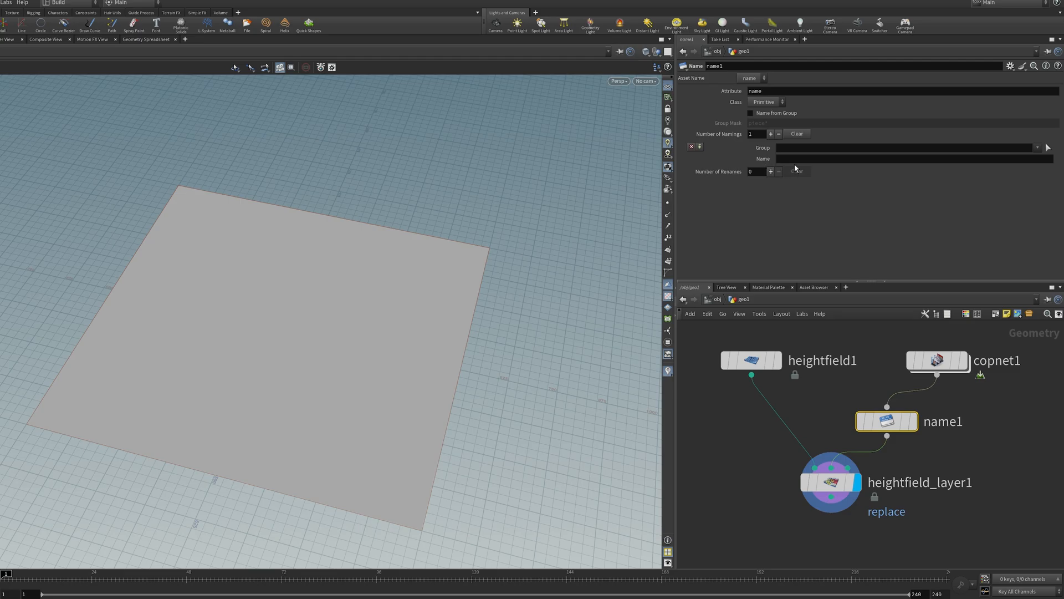
text(height)
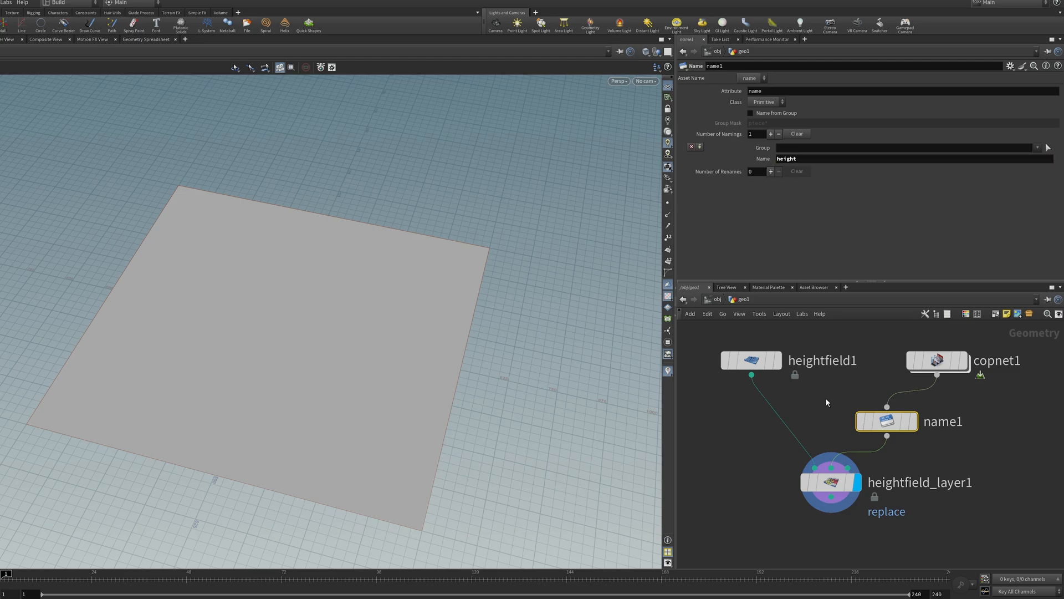
click(752, 359)
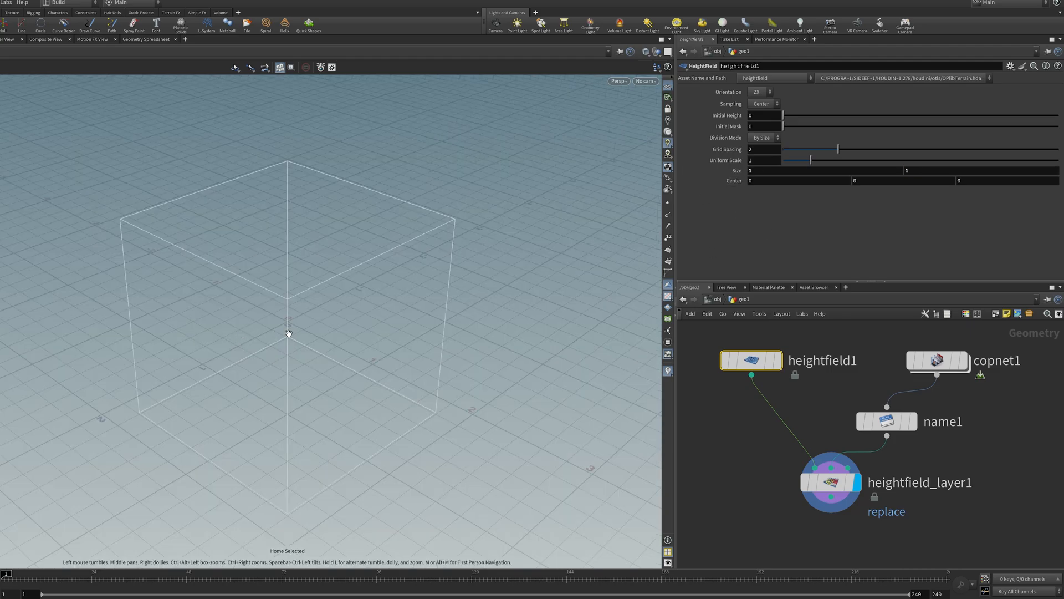
text(0.1)
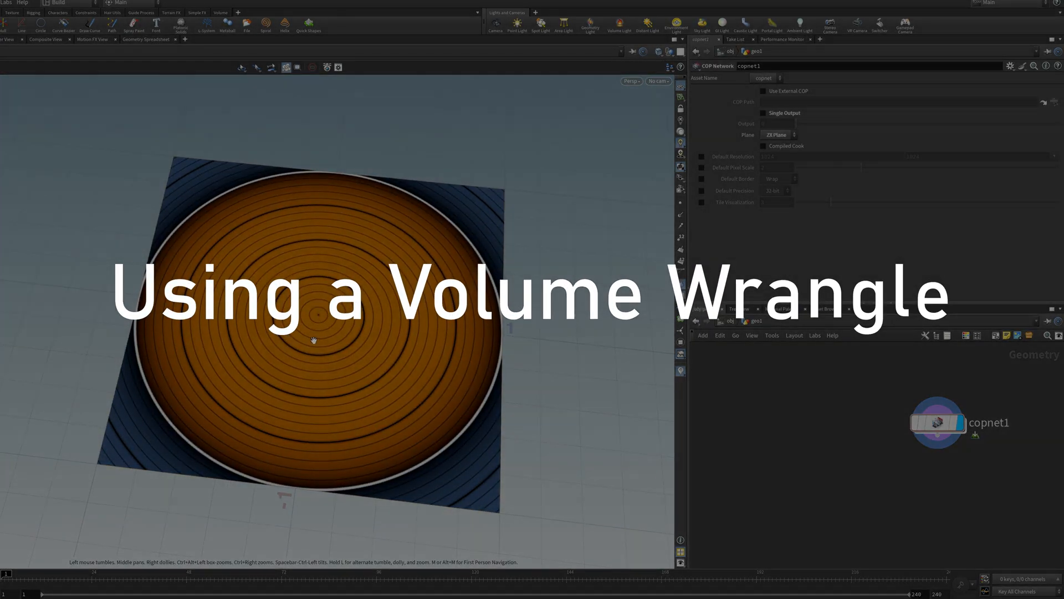
Add a HeightField node and a Volume Wrangle taking heightfield1 and copnet1 as inputs.
key(Tab)
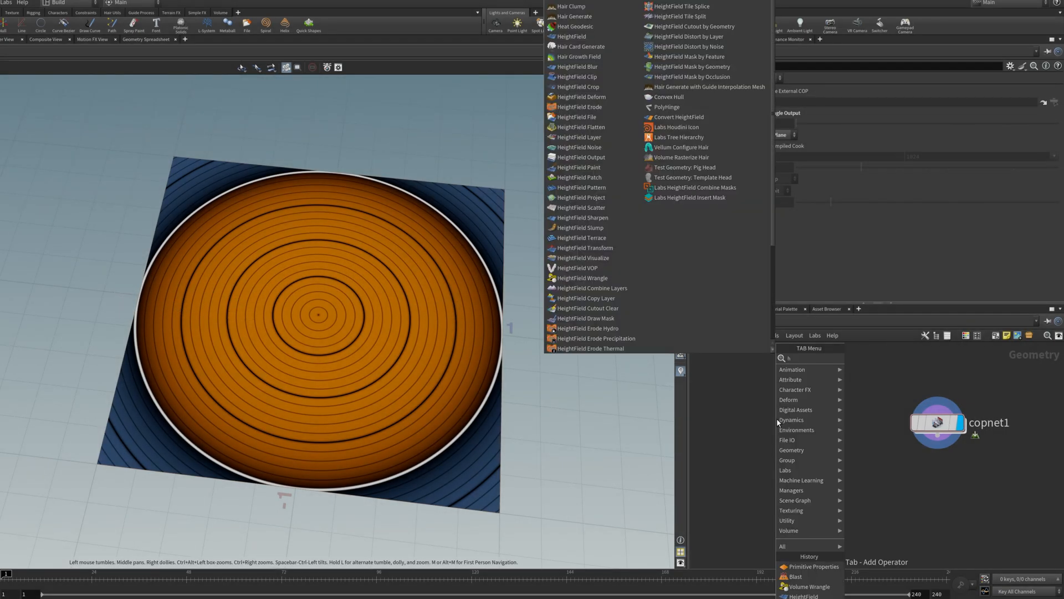
click(571, 36)
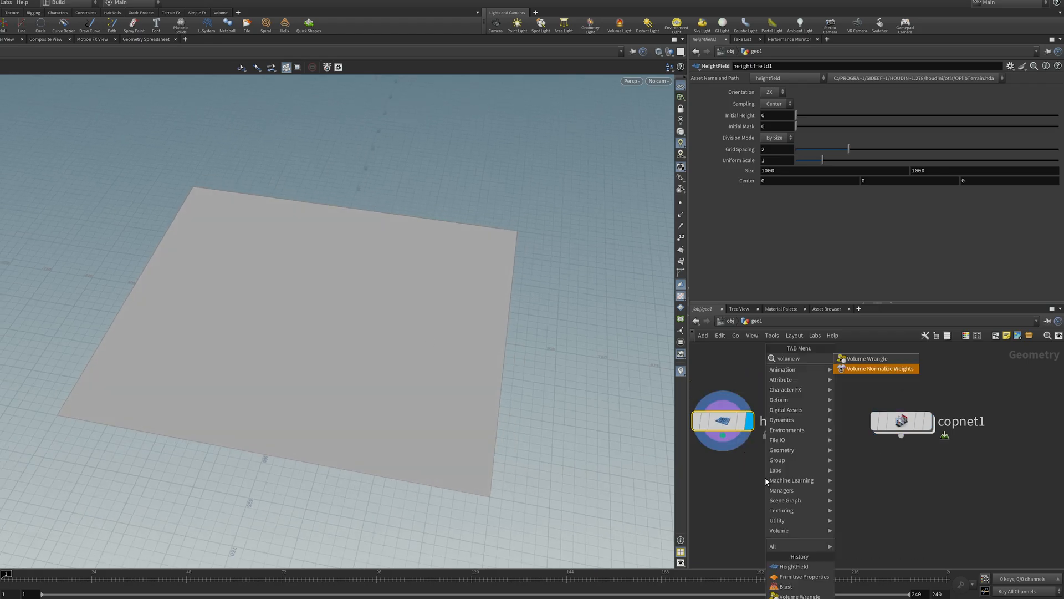
click(867, 358)
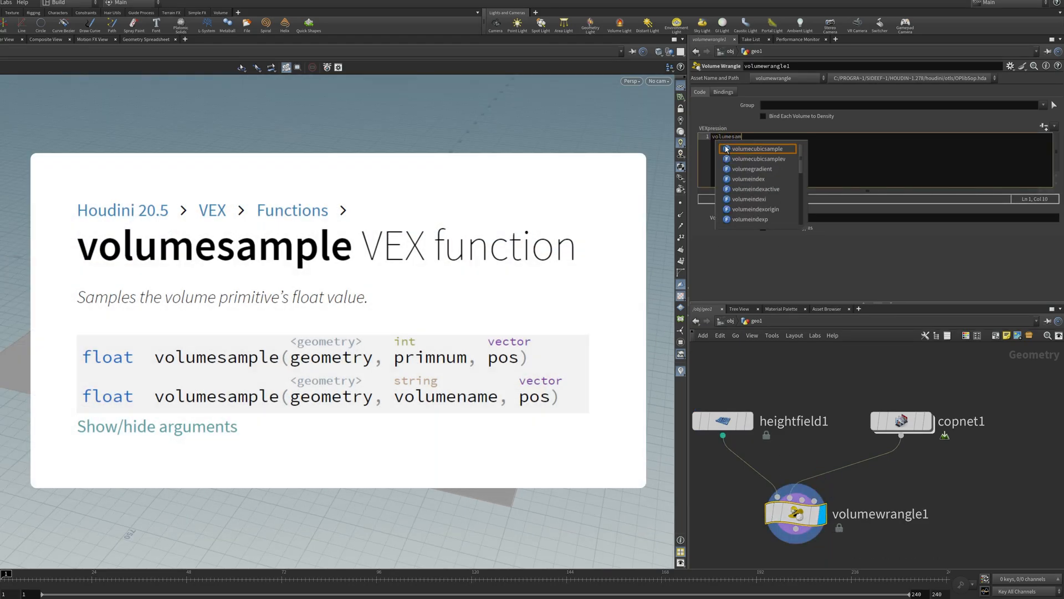
Write f@height = volumesample(1, chi("volume_index"), v@P); in the wrangle's VEXpression.
click(759, 148)
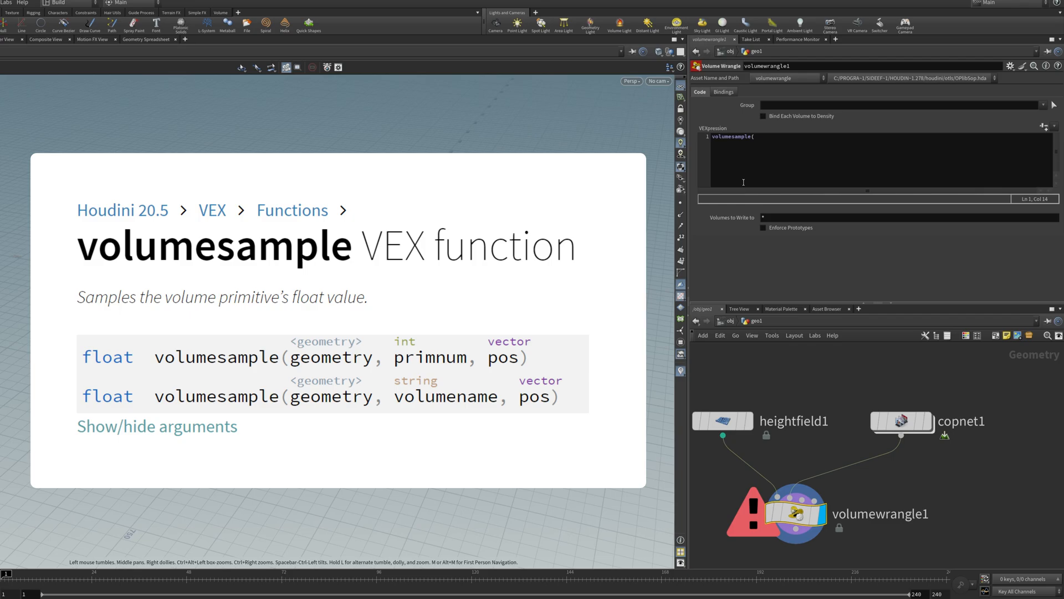
text(f@height =)
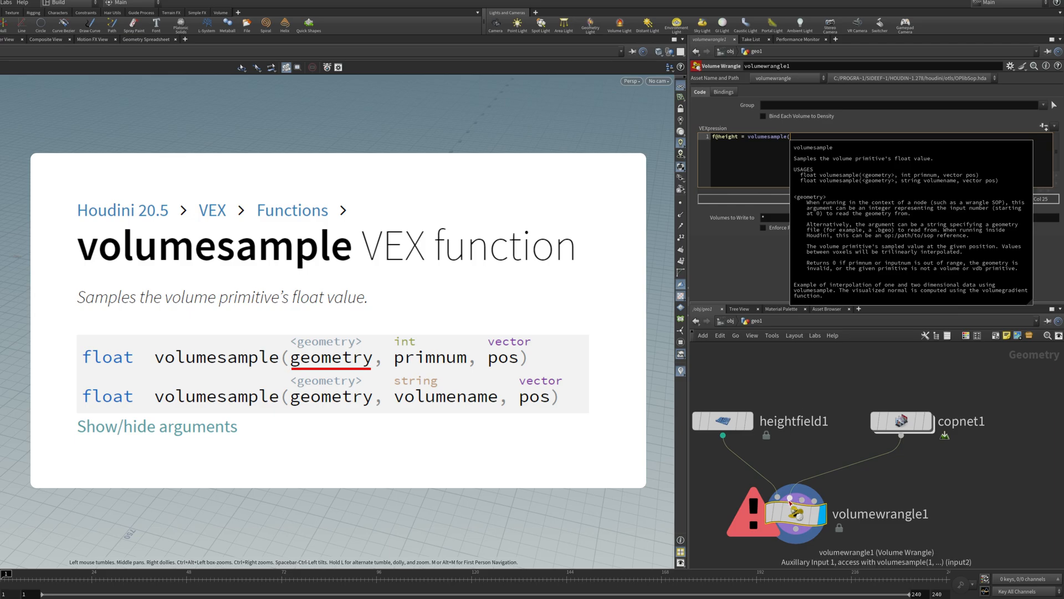
text(1,)
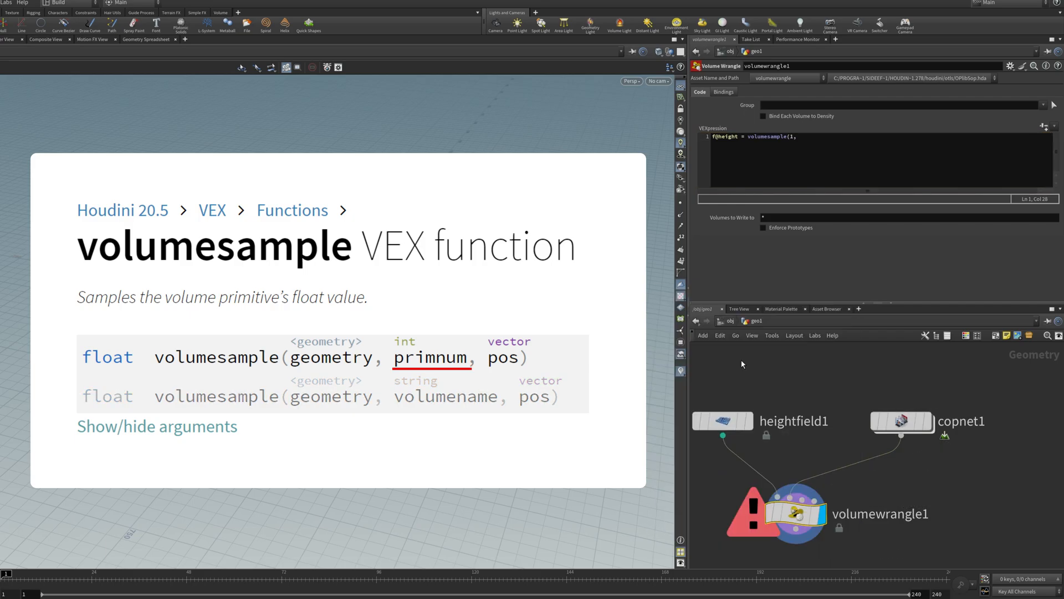
text(chi("volume_index)
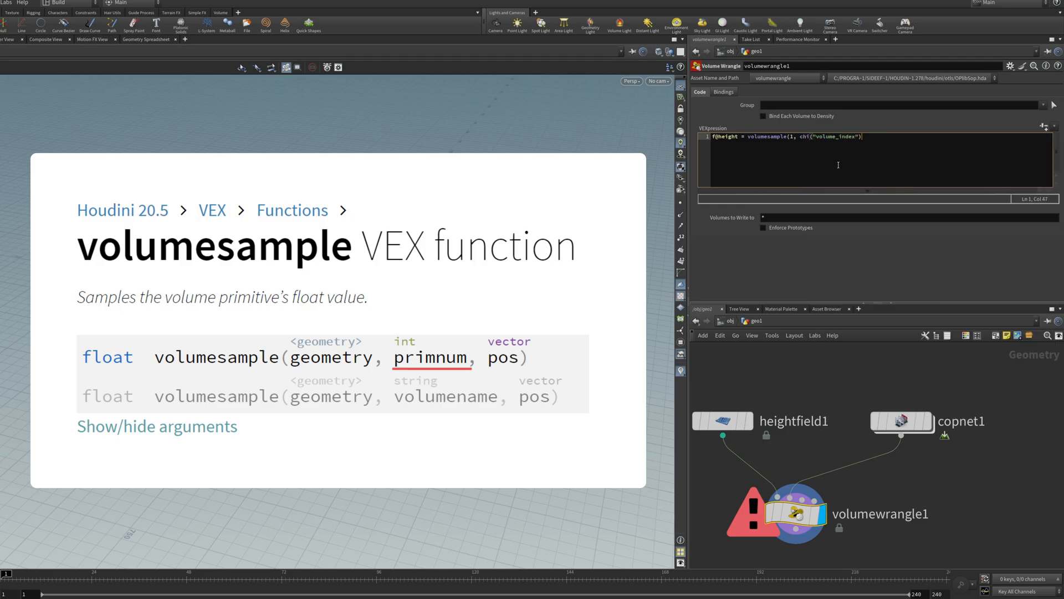
text(,)
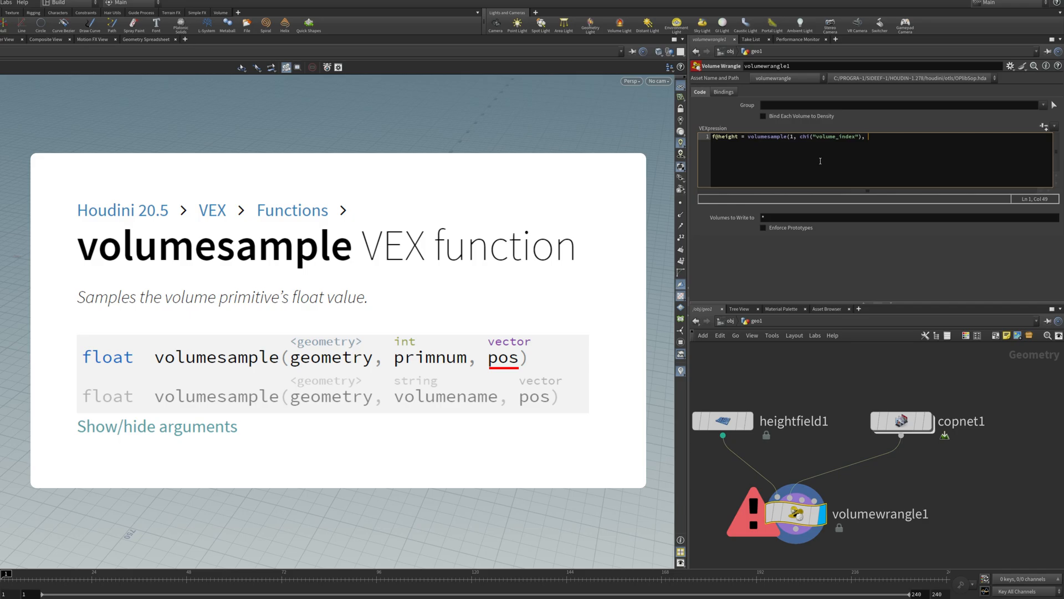
text(v@P);)
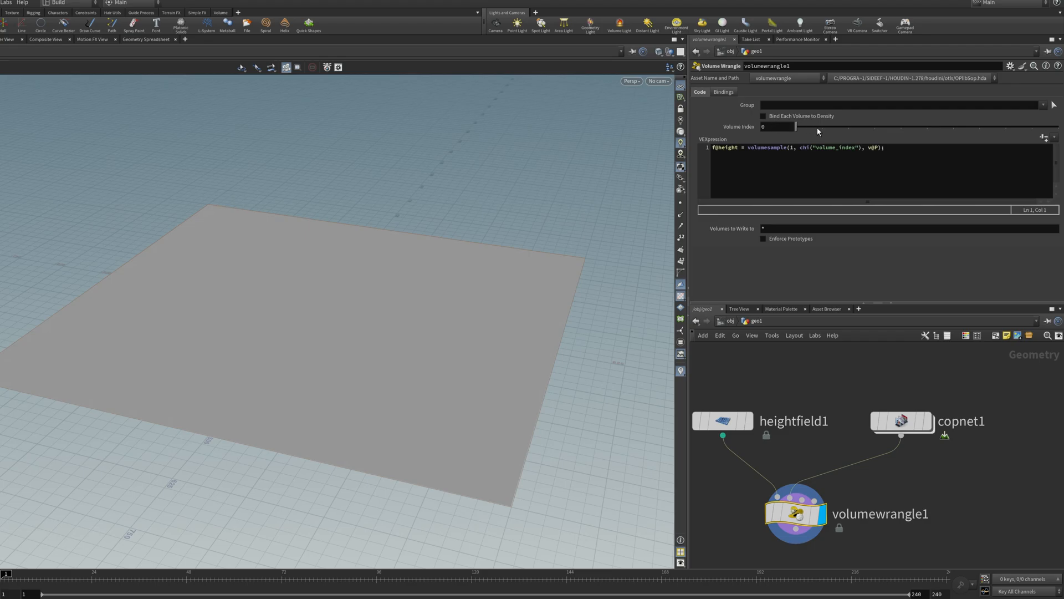
Enlarge heightfield1's Size to about 4.3 so it covers the image.
click(723, 421)
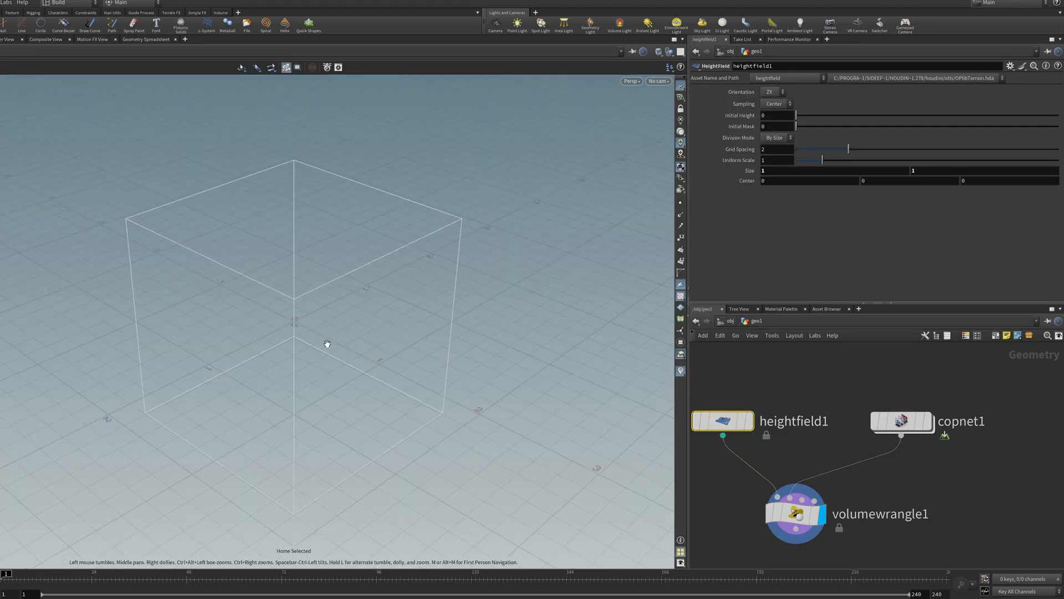
drag(847, 149, 797, 149)
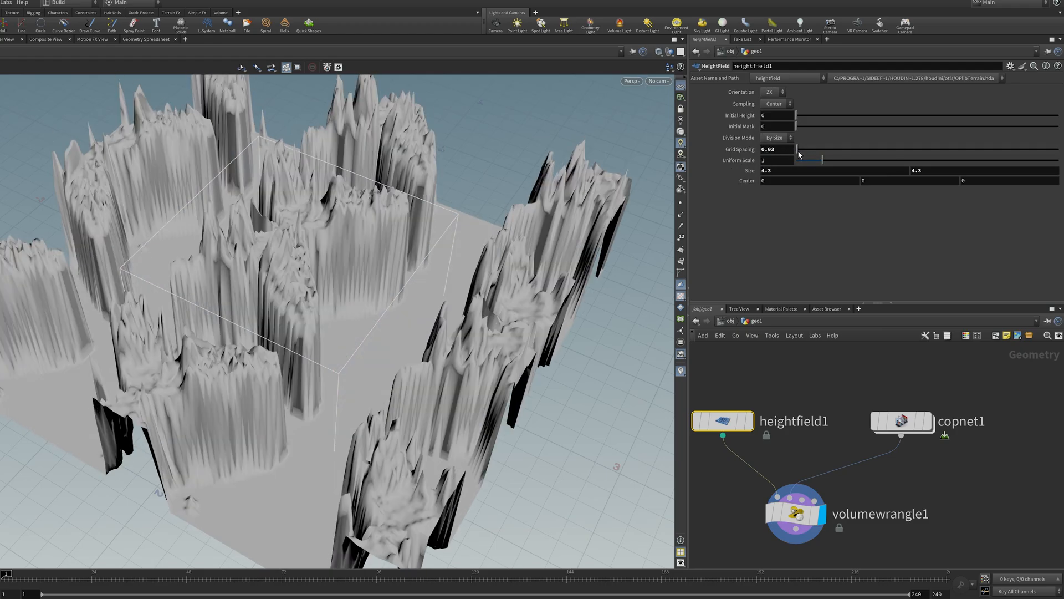
Scrub the wrangle's Volume Index through other channels and return it to 0.
click(796, 521)
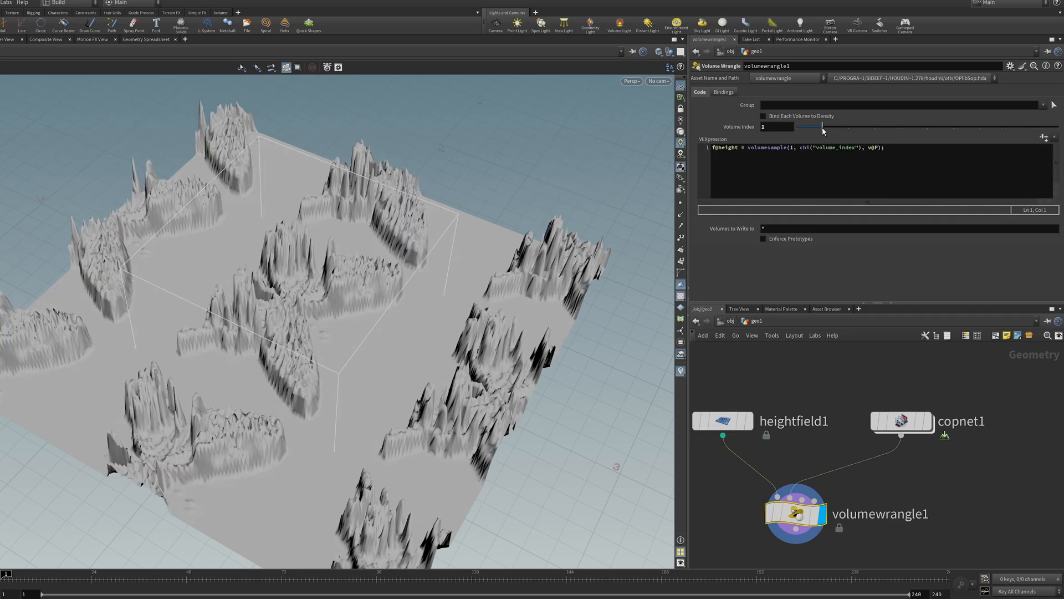
drag(778, 126, 825, 126)
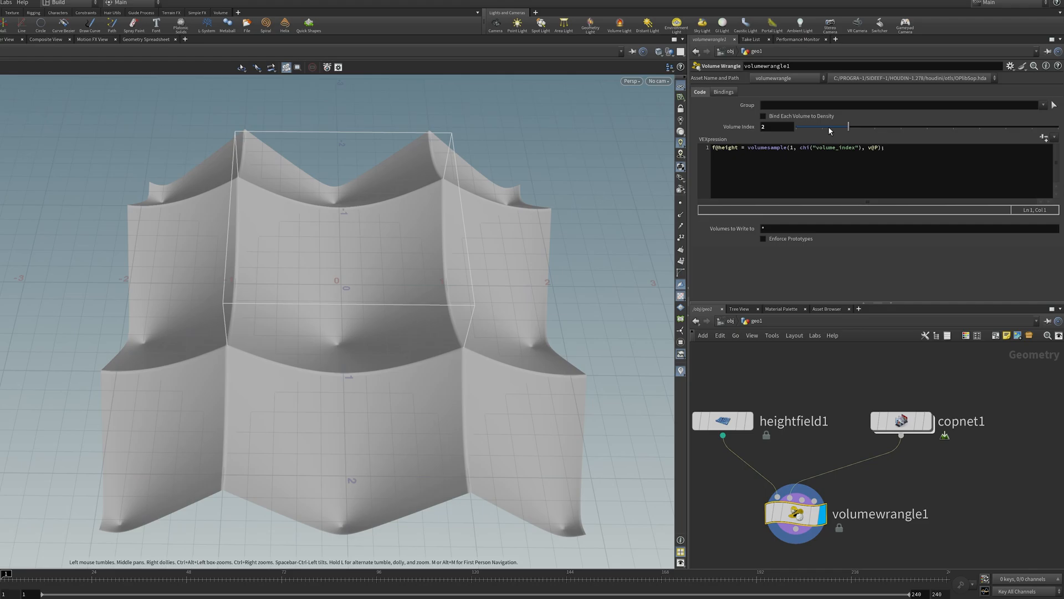
drag(848, 126, 818, 126)
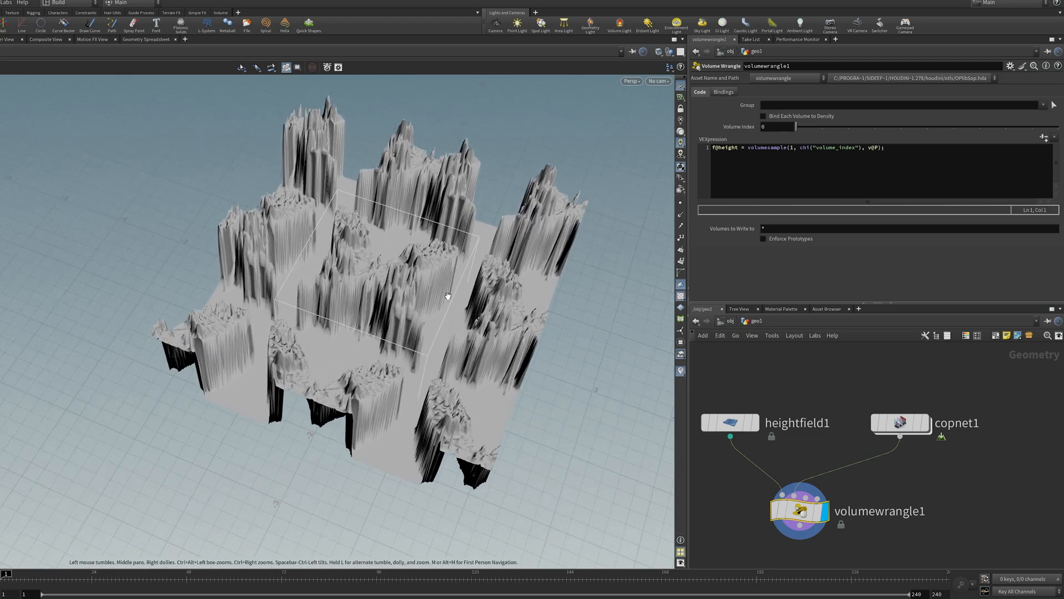
Add vector pos = fit(v@P, getbbox_min(0), getbbox_max(0), getbbox_min(1), getbbox_max(1)) and sample at pos.
click(730, 423)
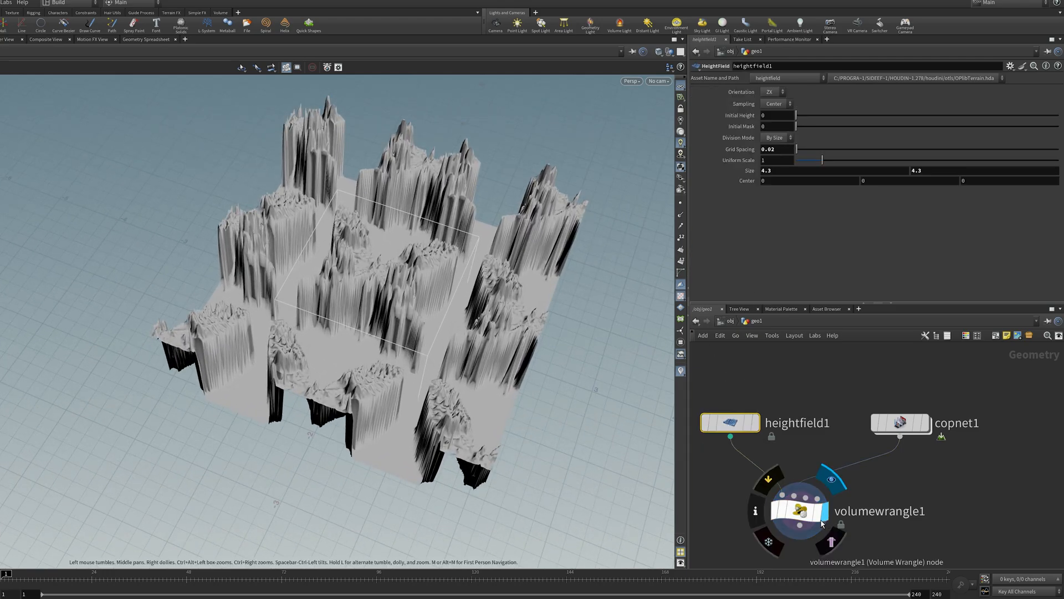
click(796, 510)
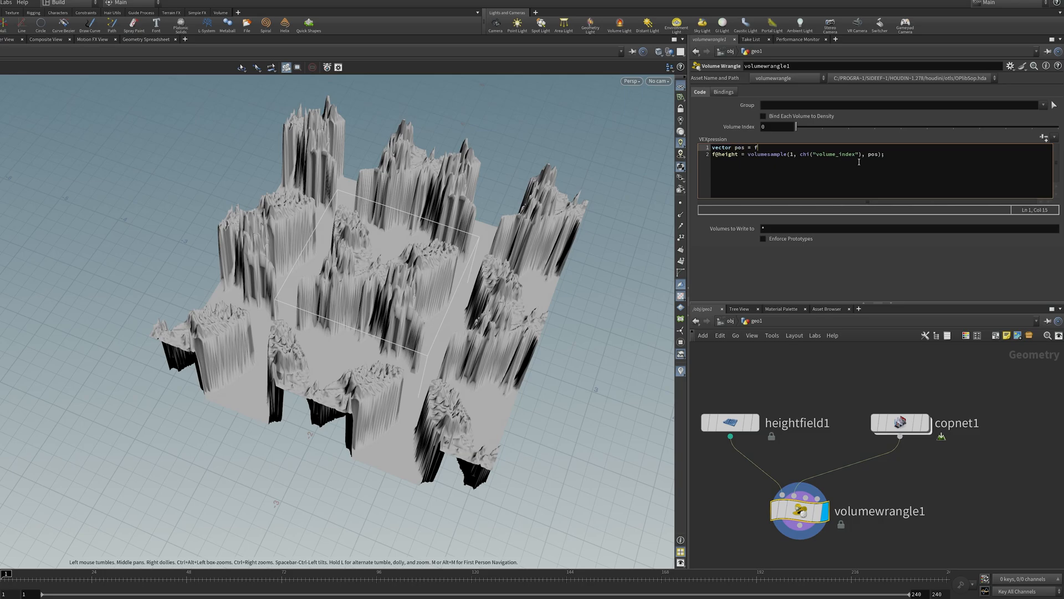
text(it(v@P, getbbox_)
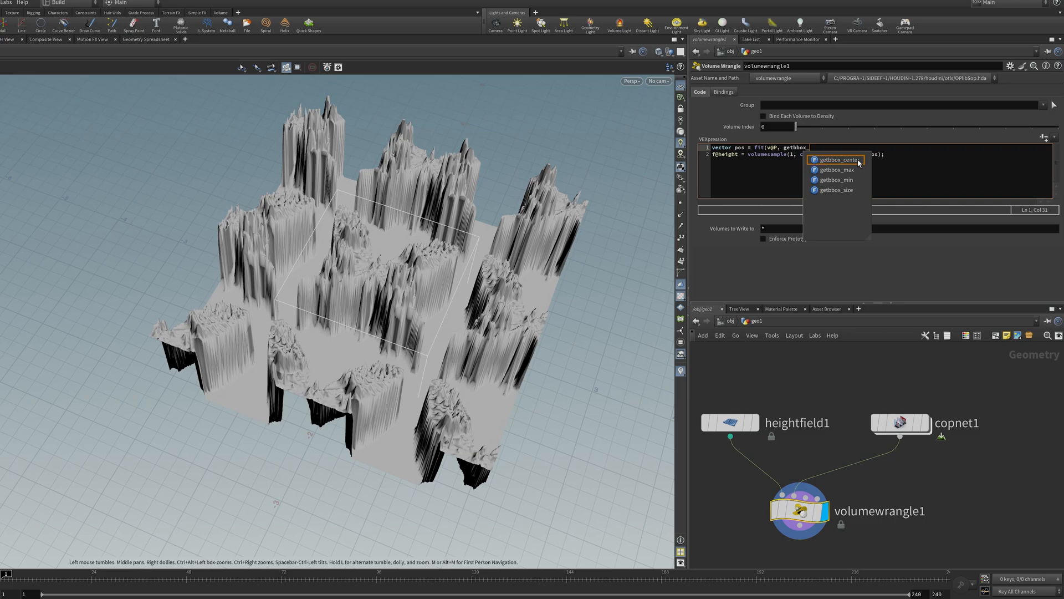
click(837, 180)
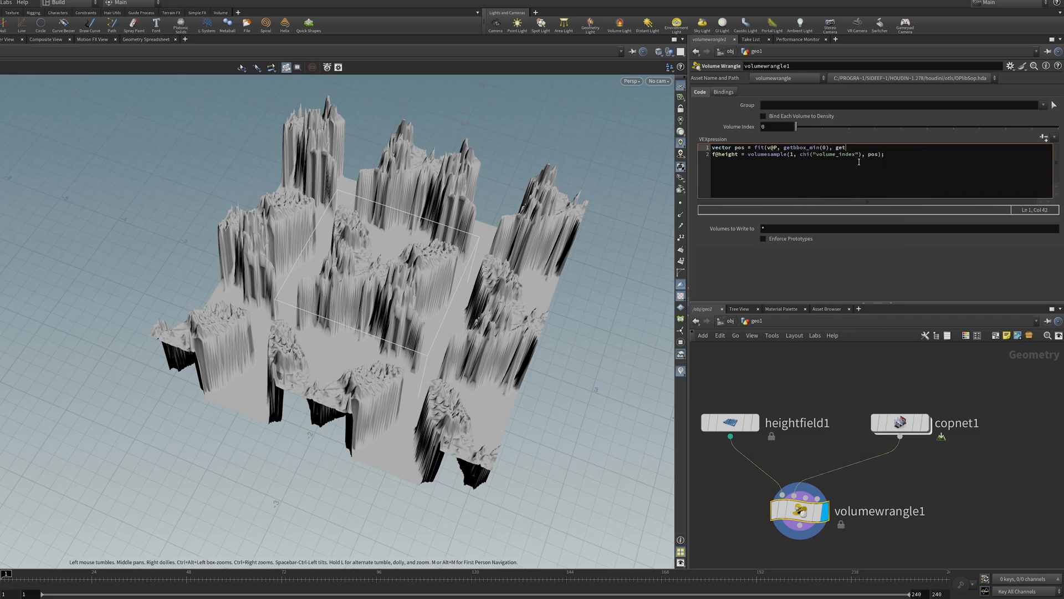
text(getbbox_max(0), getbbox_min(1), getbbox_max(1));)
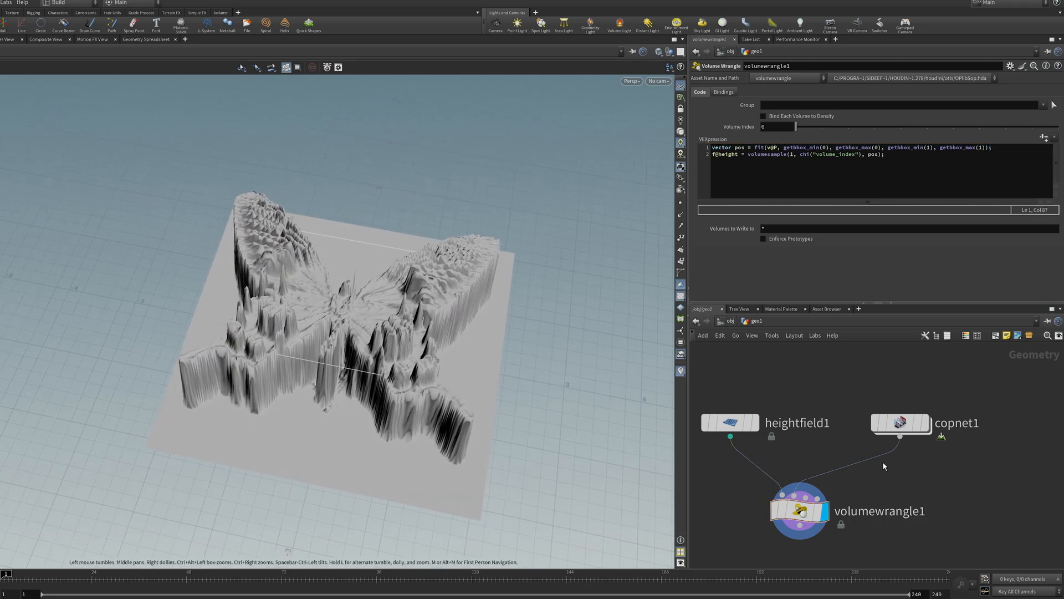
Raise heightfield1's Size to 8.3 so the whole butterfly appears as terrain.
click(729, 422)
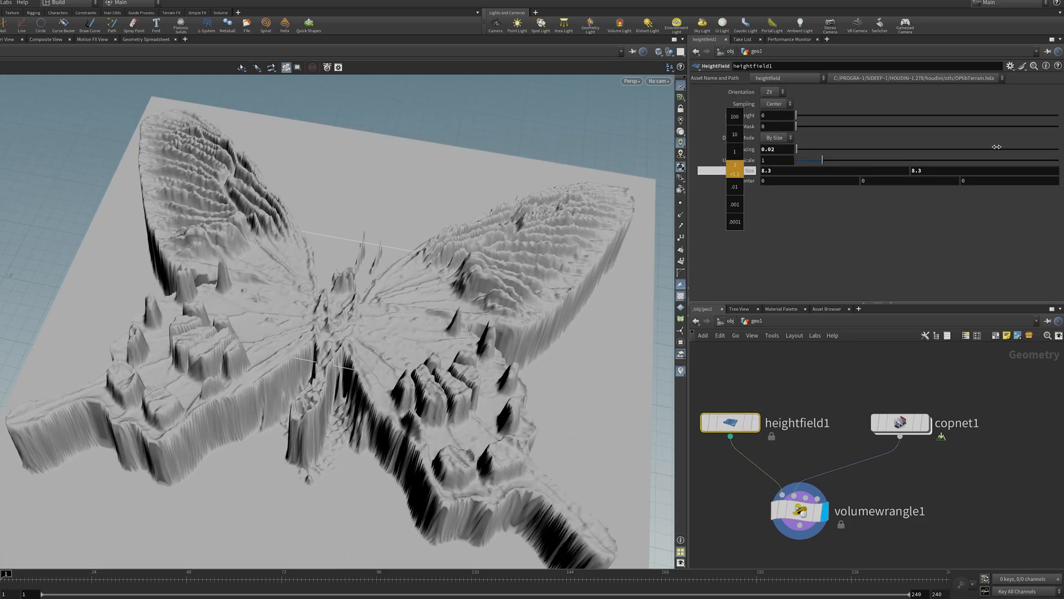
click(900, 424)
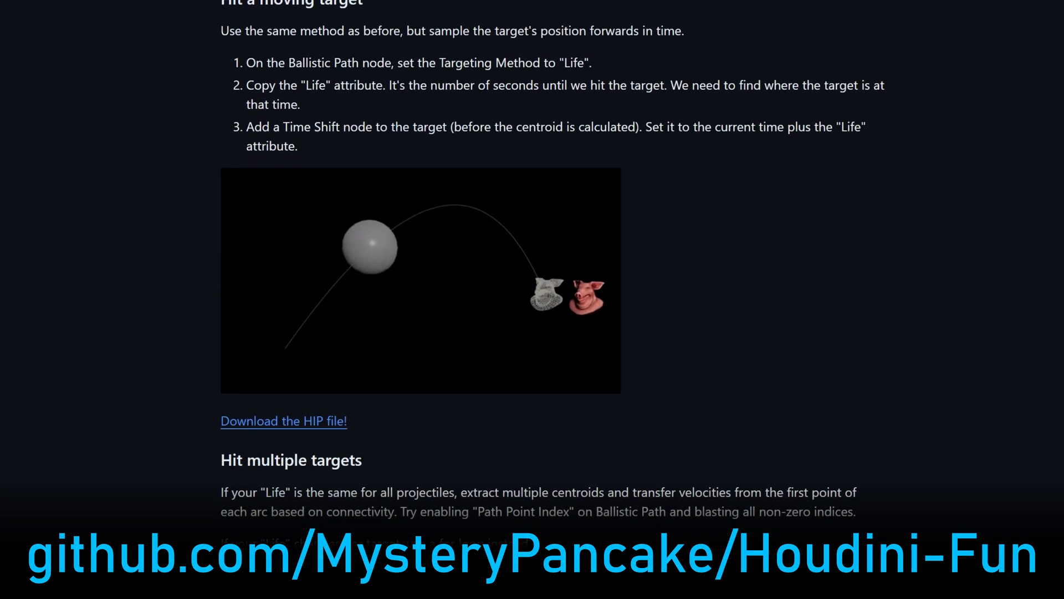
Scroll the Houdini-Fun page down to the smooth steps graphs combining floor and clamped modulo.
scroll(down, 3)
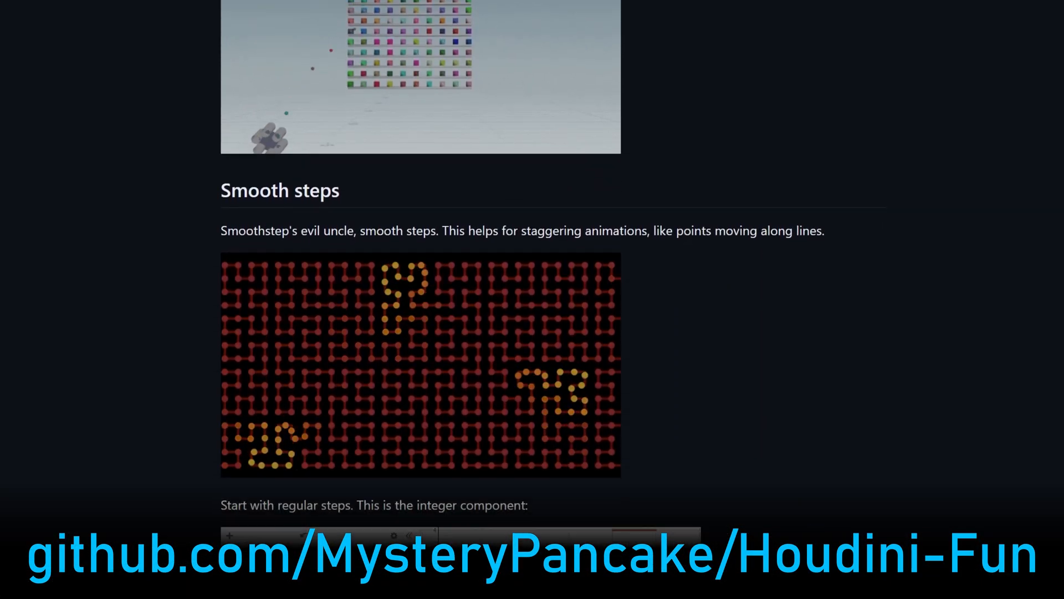
scroll(down, 3)
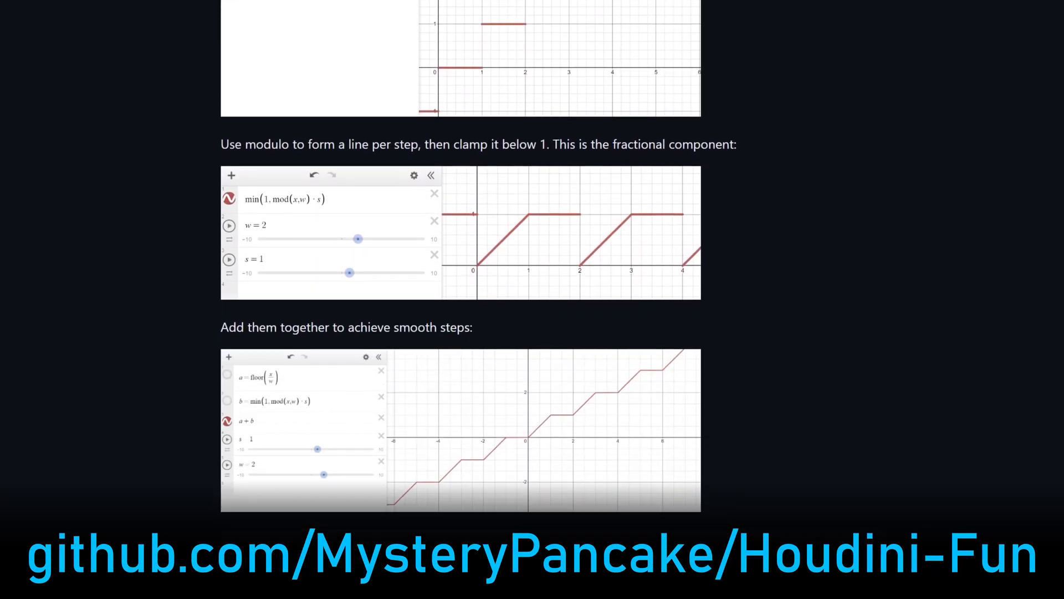